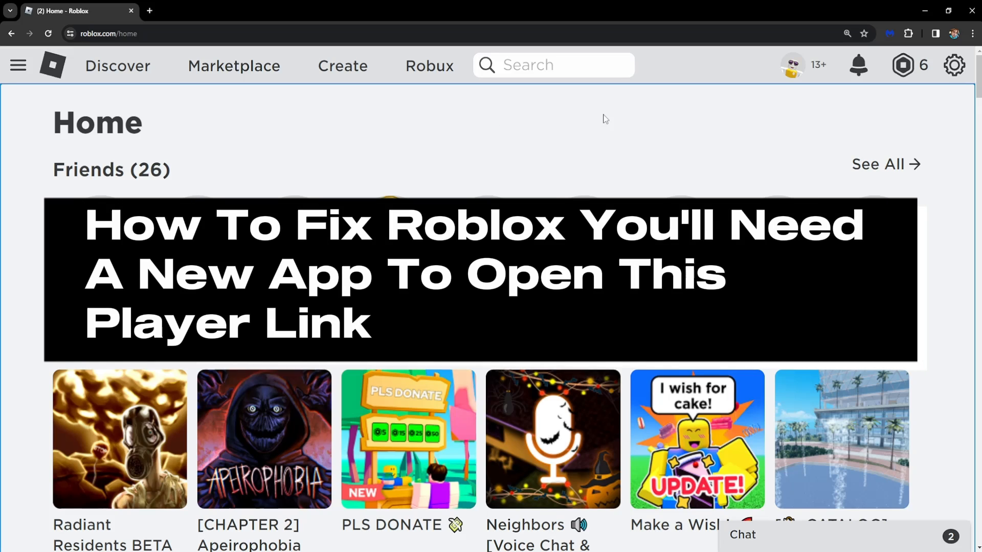
pyautogui.moveTo(628, 112)
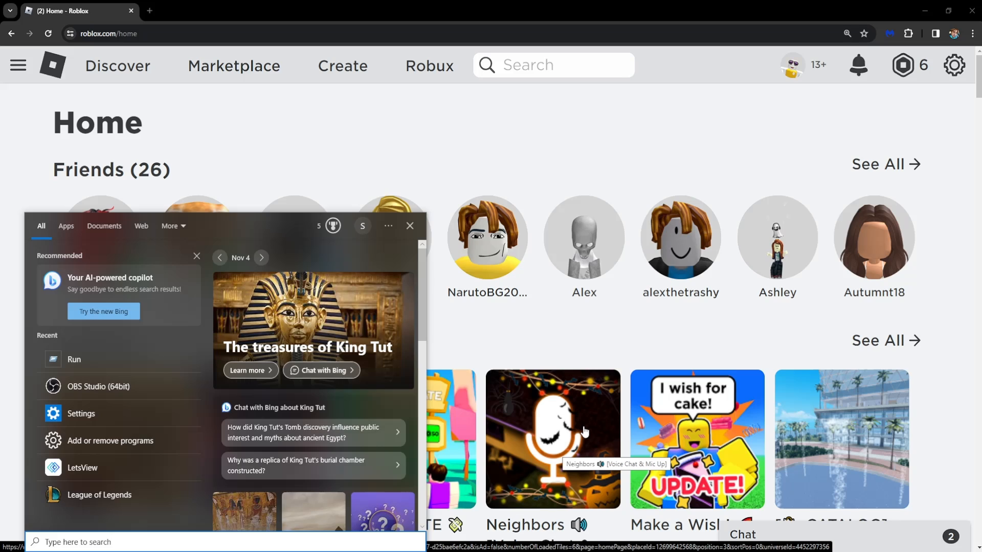
# Search Windows Start for "microsoft store" and launch Microsoft Store
pyautogui.write('microsoft store')
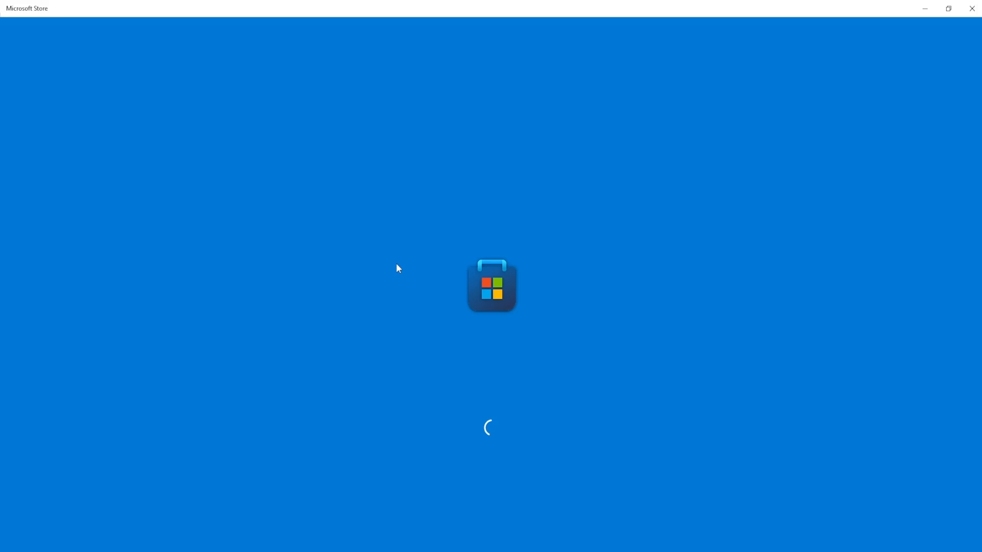
pyautogui.moveTo(346, 293)
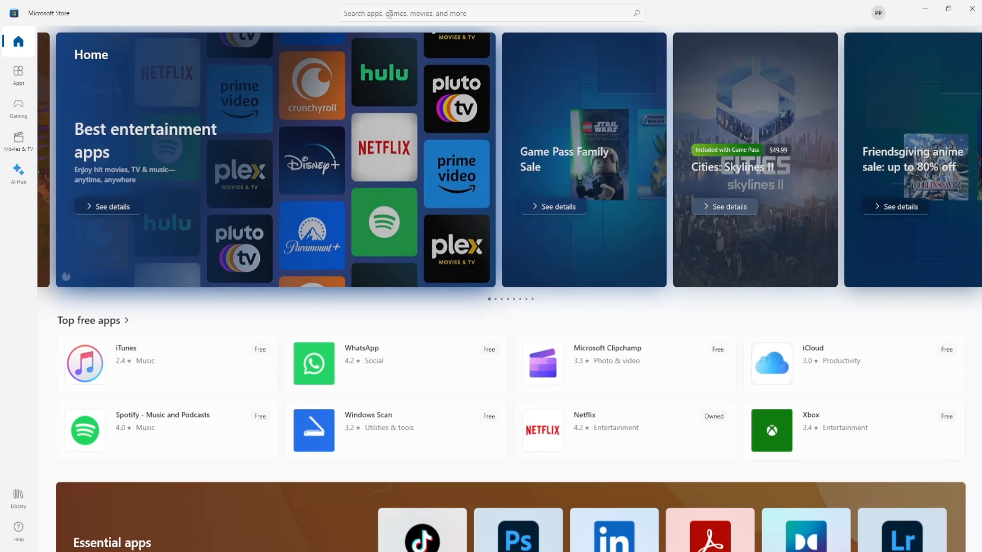
# Search the Store for "roblox" and launch Roblox from its app page
pyautogui.click(492, 14)
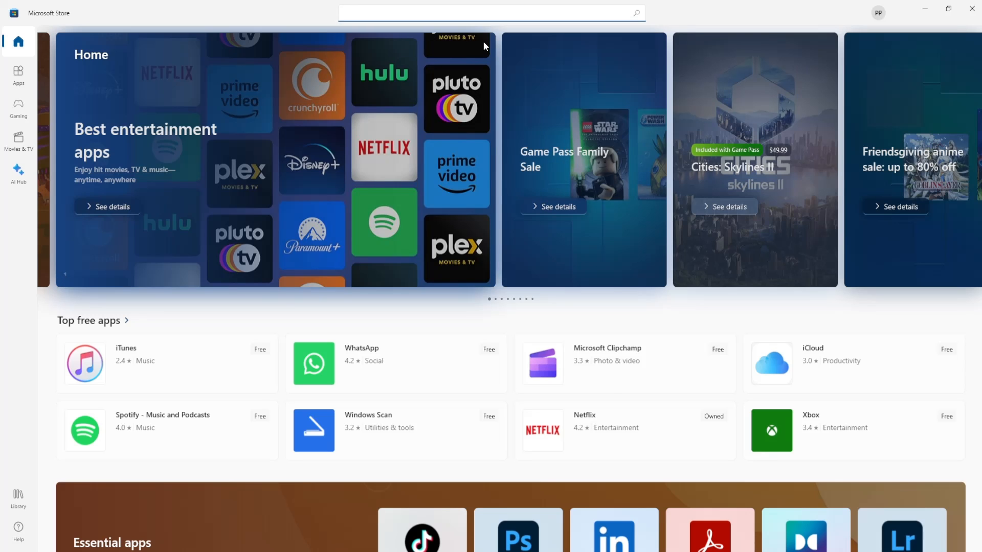
pyautogui.write('roblox')
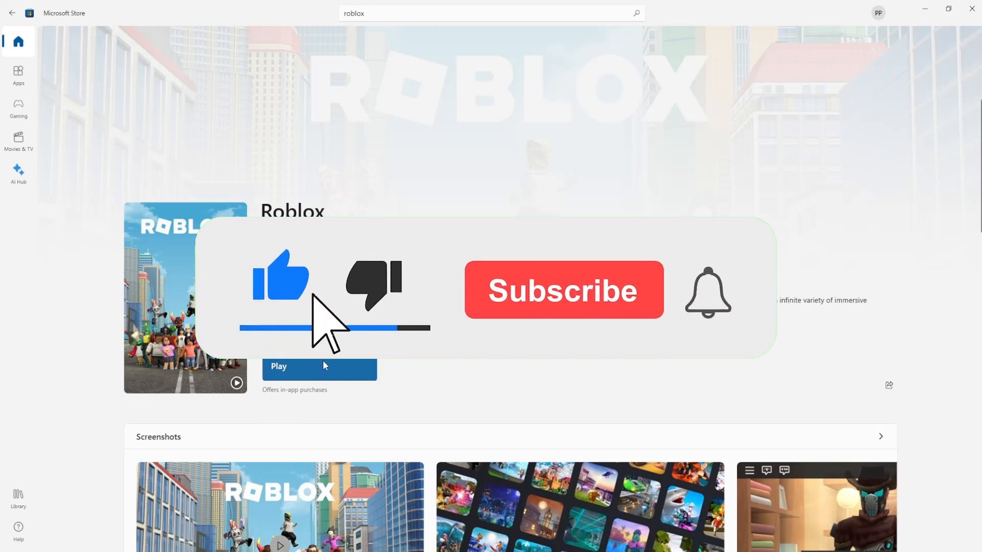
pyautogui.click(562, 289)
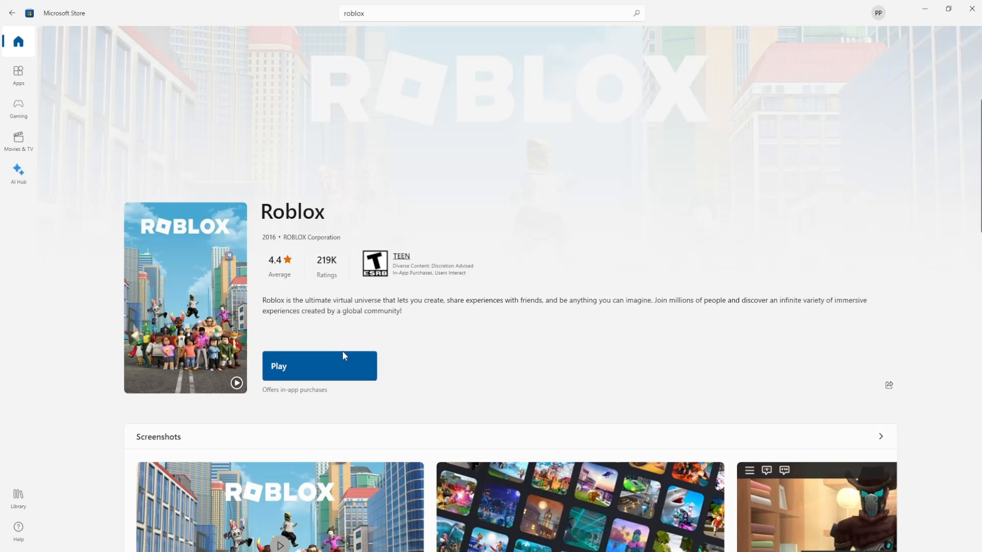
pyautogui.moveTo(207, 423)
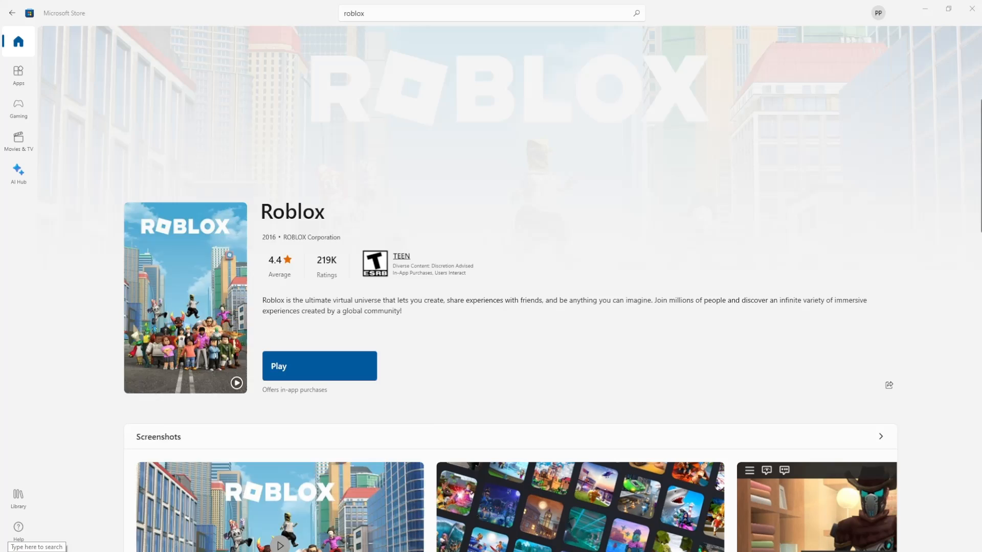
# Search Windows for "uninstall" to reach the Apps & features list
pyautogui.click(36, 542)
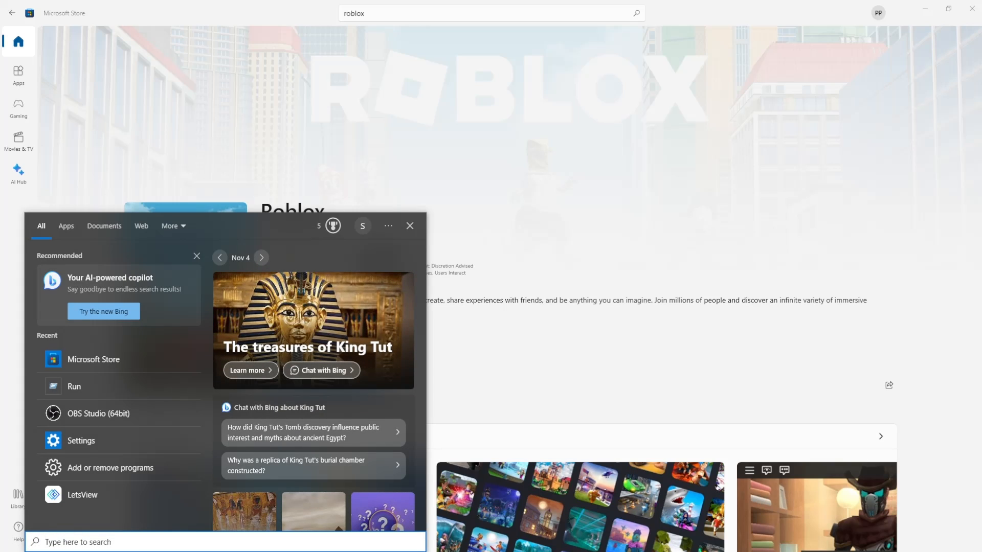
pyautogui.write('uninstall')
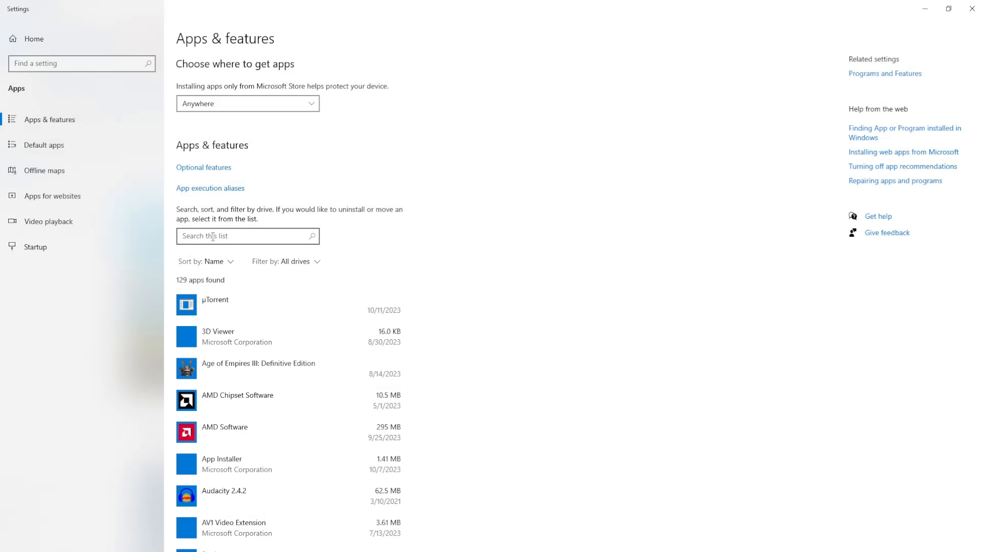
# Filter installed apps by "roblox" and show options for Roblox Player for PC GAMER
pyautogui.write('roblox')
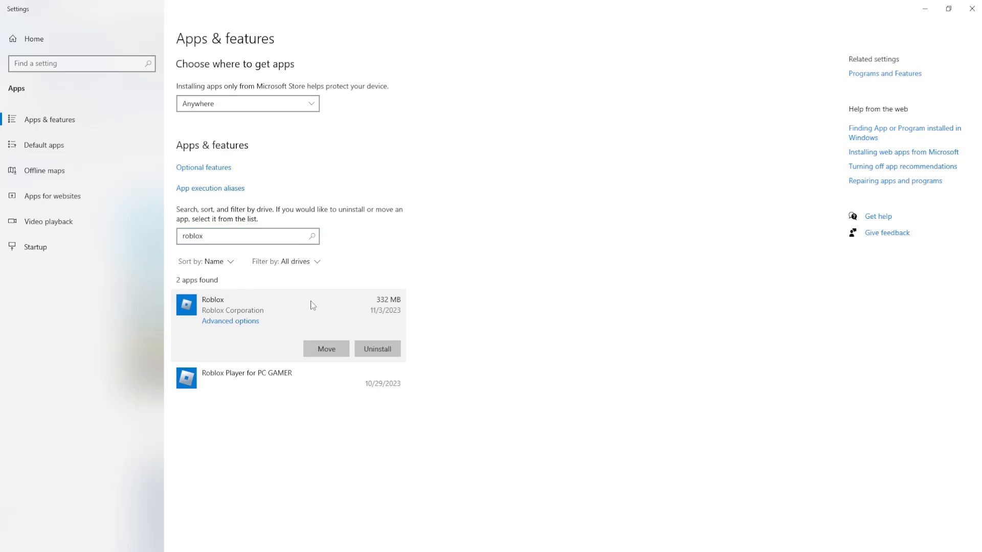
pyautogui.click(268, 337)
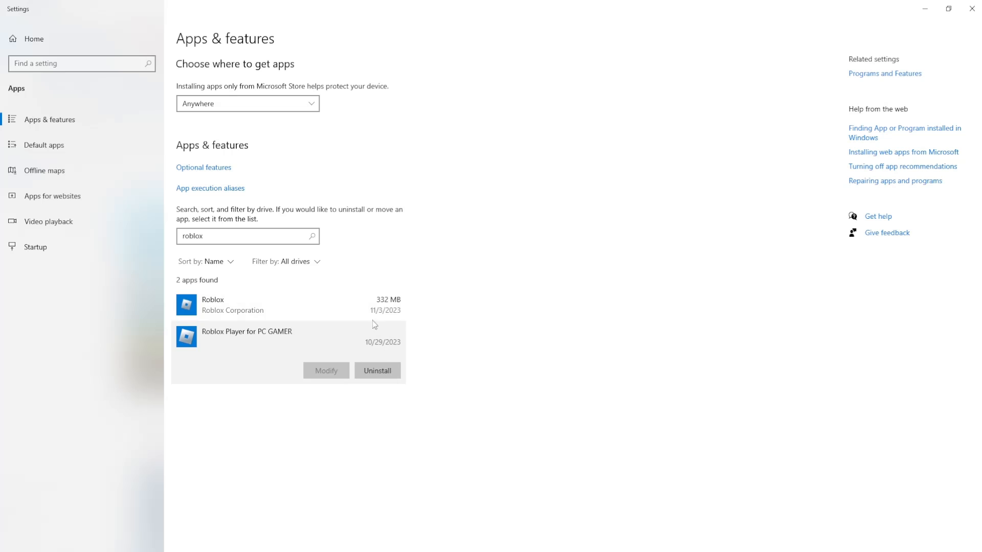
pyautogui.moveTo(425, 338)
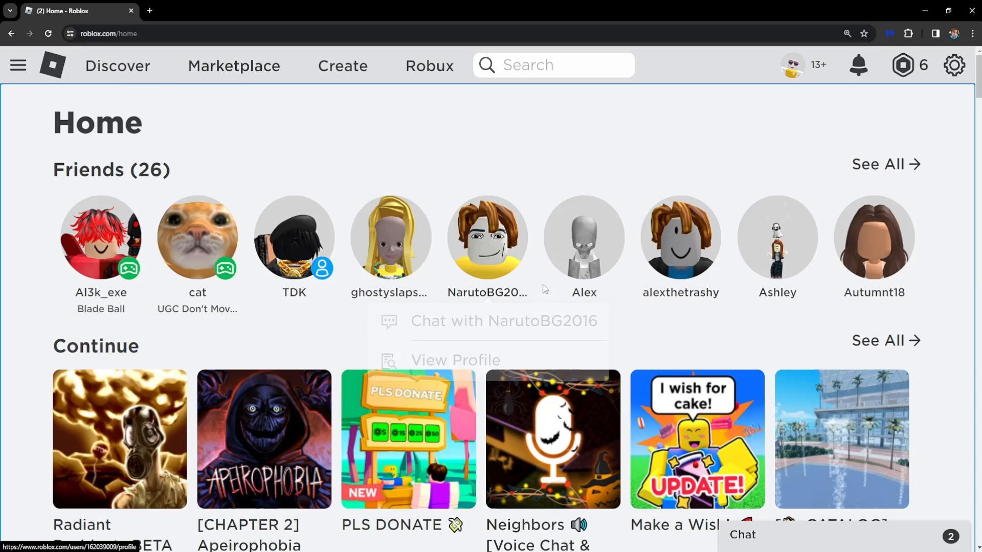
# Start PLS DONATE from the Roblox site and cancel the prompt to open the Roblox client
pyautogui.scroll(-3)
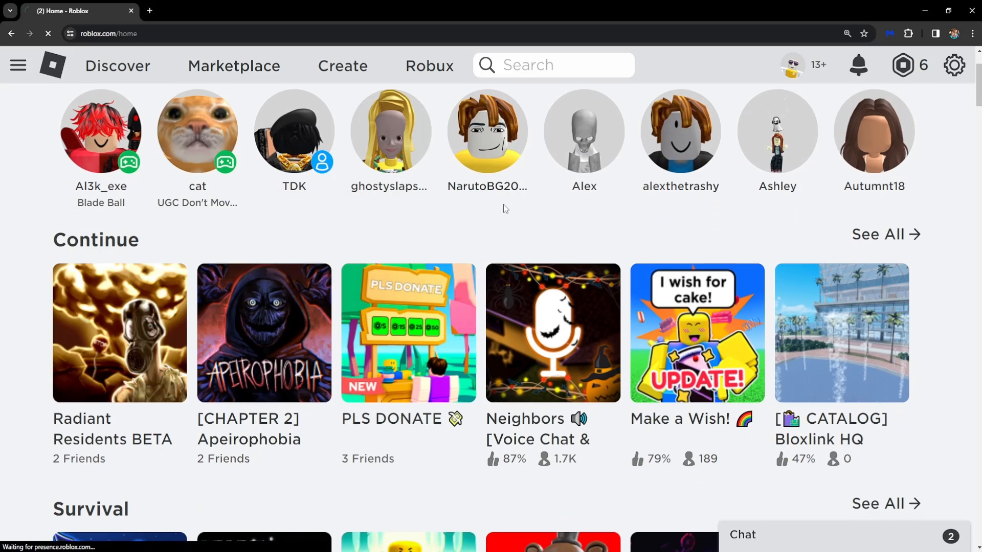
pyautogui.click(408, 332)
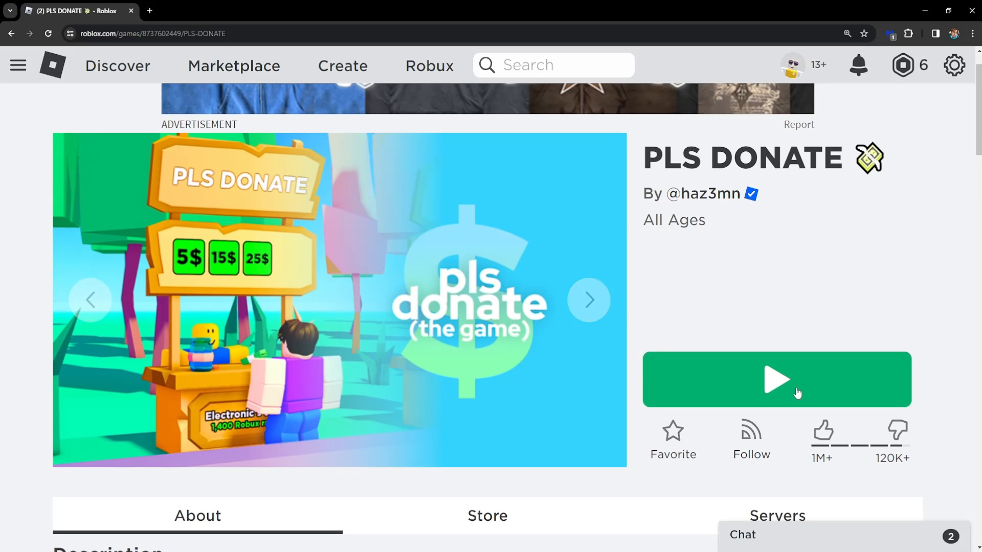
pyautogui.click(776, 378)
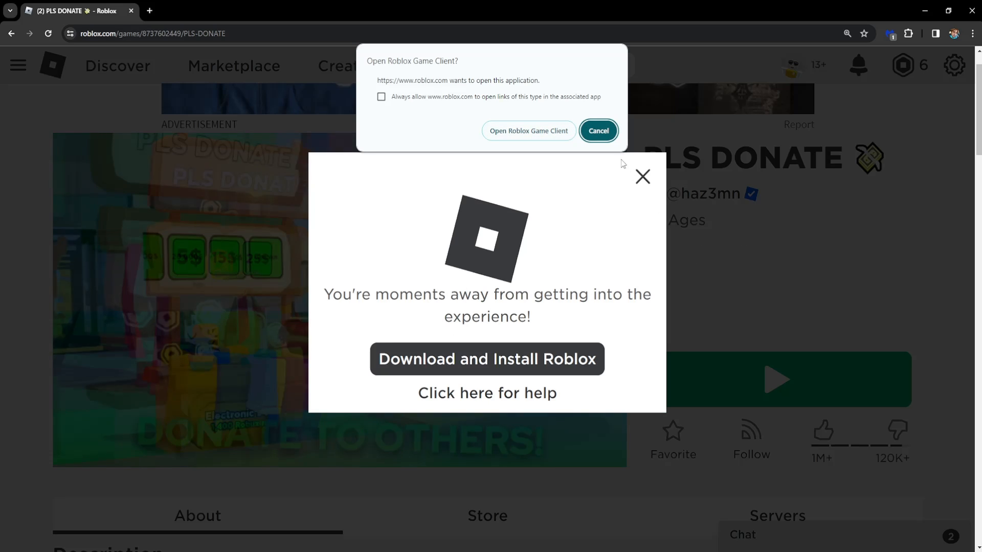
pyautogui.click(596, 131)
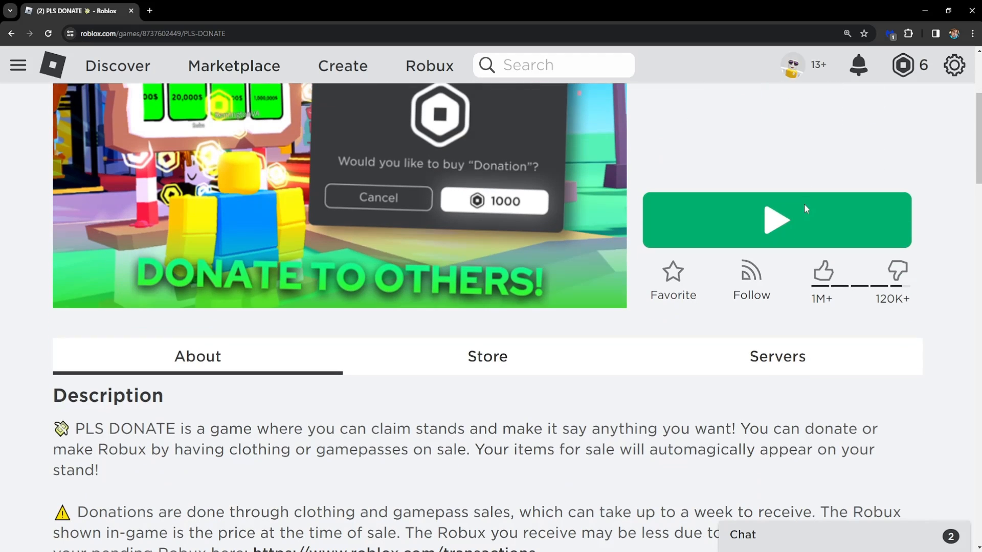